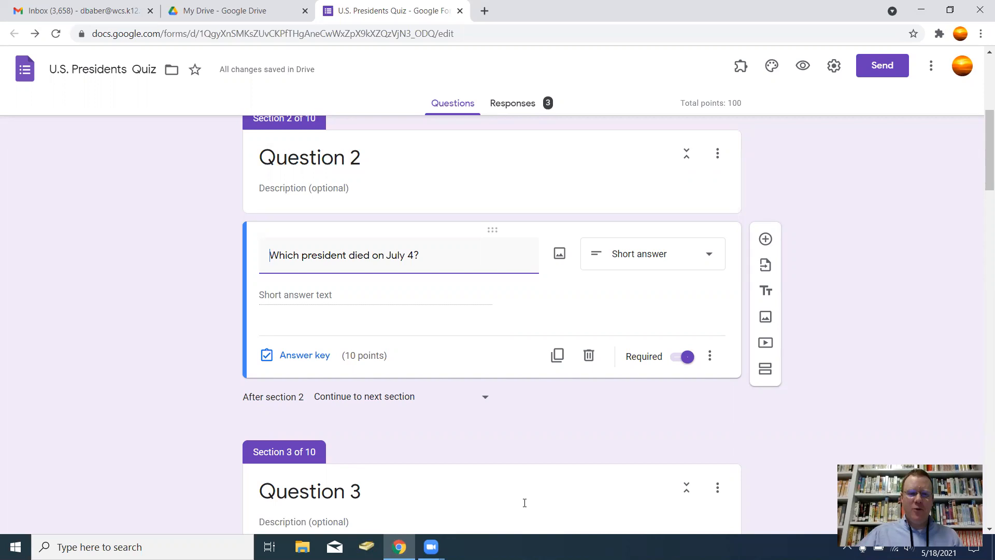
- Insert 'U.S.' before 'president' in Question 2's title
{"action": "type", "text": "U.S."}
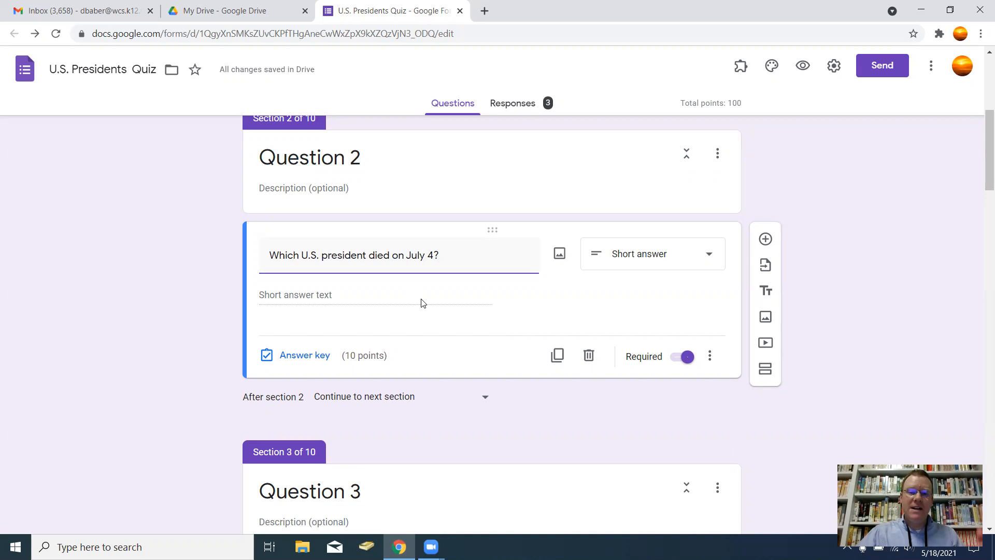
{"action": "mouse_move", "coordinate": [297, 356]}
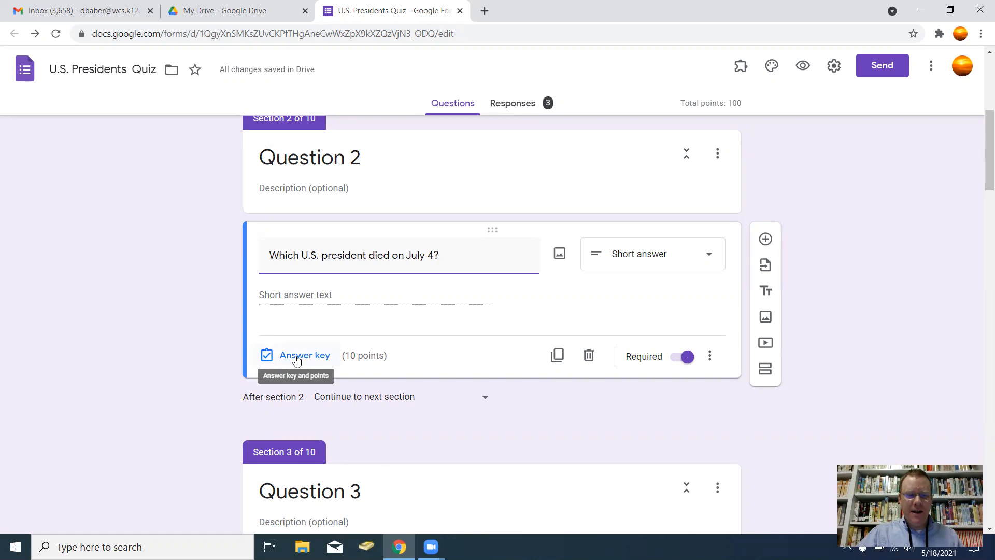
- Set John Adams, Thomas Jefferson and James Monroe as Question 2's correct answers, worth 10 points
{"action": "left_click", "coordinate": [304, 355]}
{"action": "type", "text": "James Monroe"}
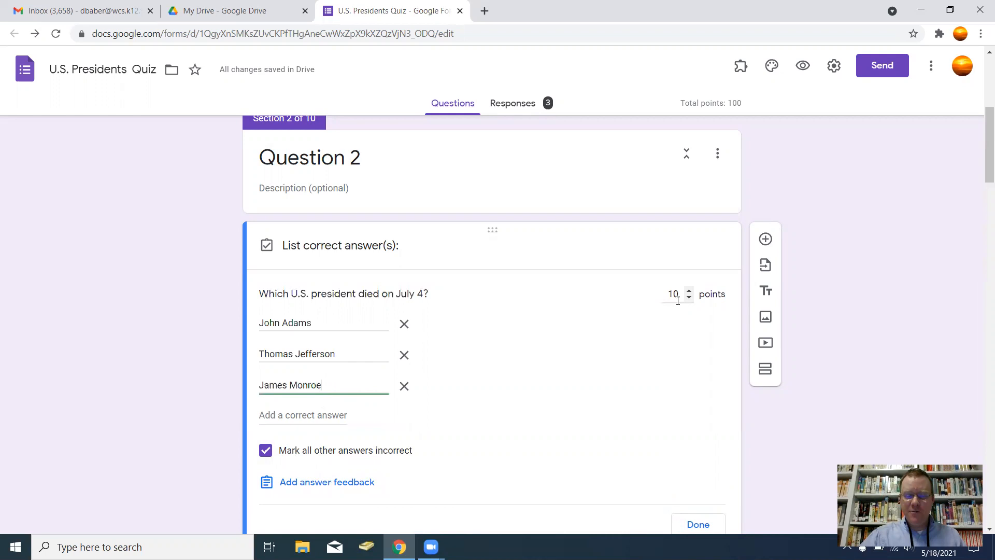
{"action": "left_click", "coordinate": [698, 524]}
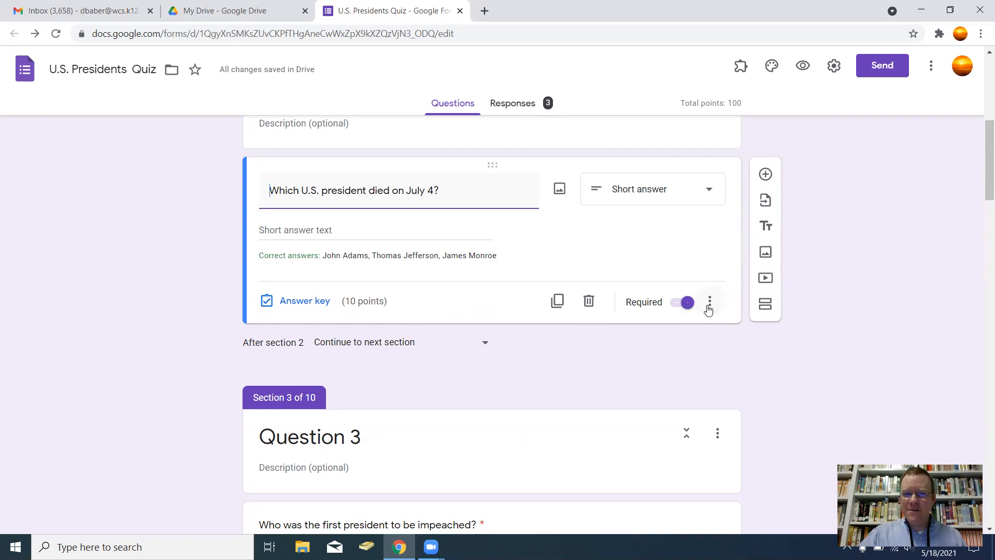
- Enable response validation on Question 2 with type Regular expression and condition Contains
{"action": "left_click", "coordinate": [710, 301]}
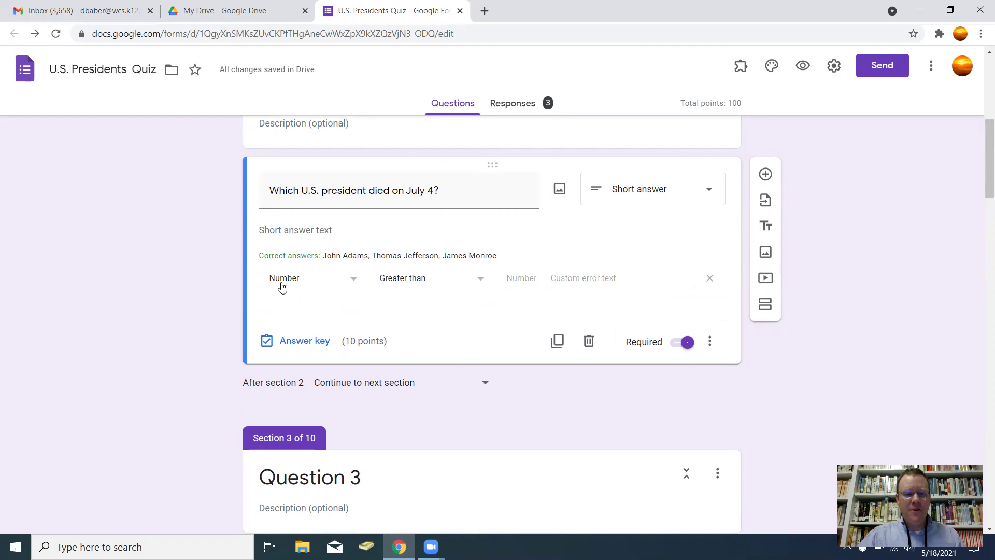
{"action": "left_click", "coordinate": [313, 279]}
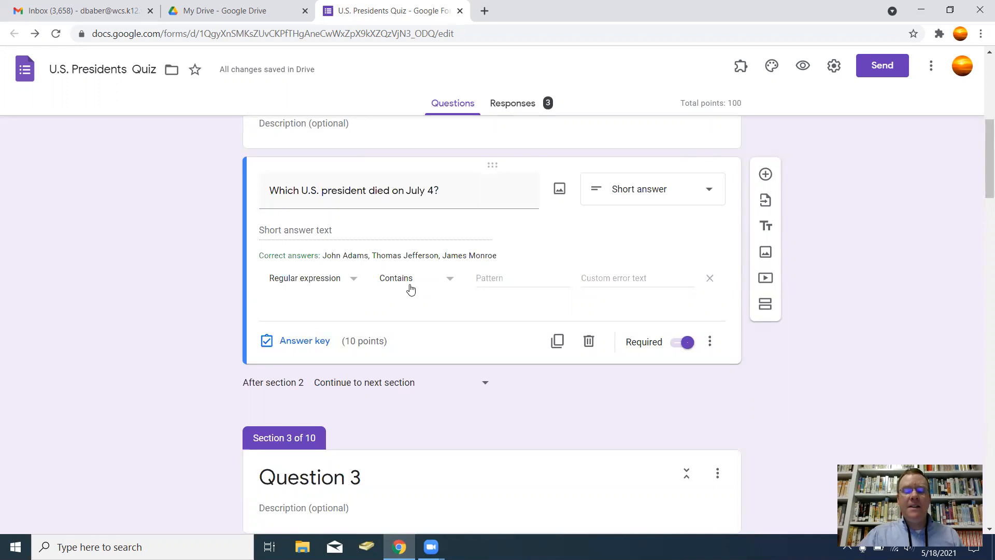
{"action": "left_click", "coordinate": [511, 278]}
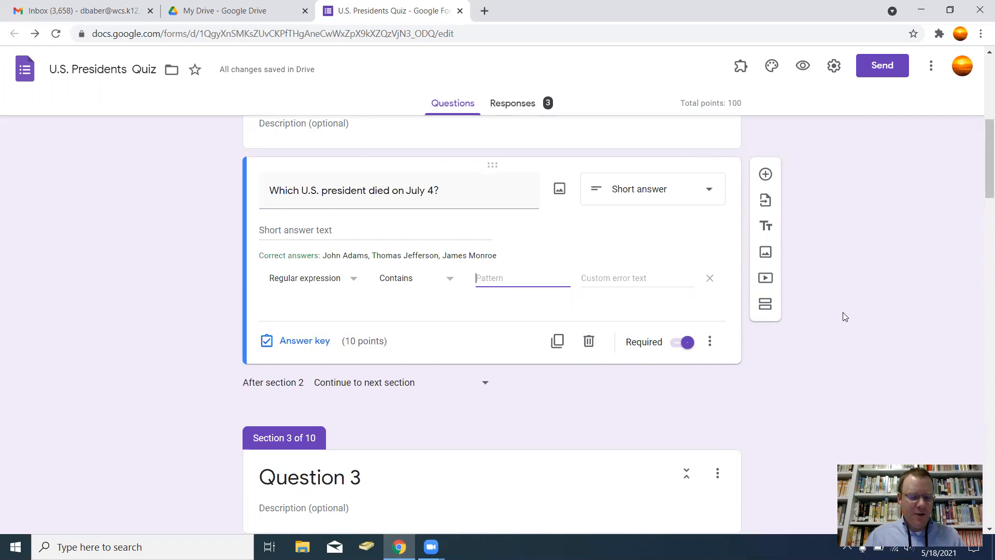
- Type the pattern '(John Adams|Thomas Jefferson' into the Pattern box
{"action": "type", "text": "("}
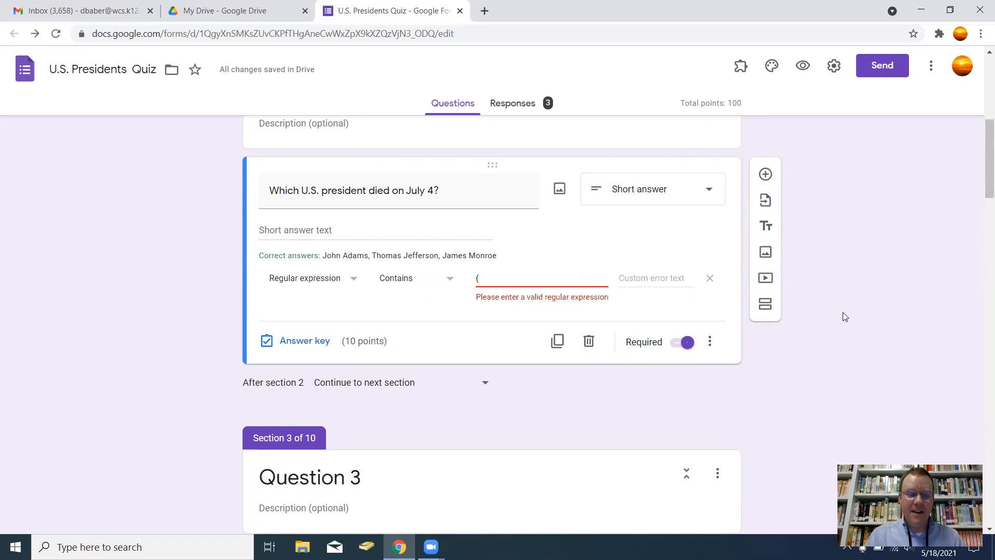
{"action": "type", "text": "John Adams|"}
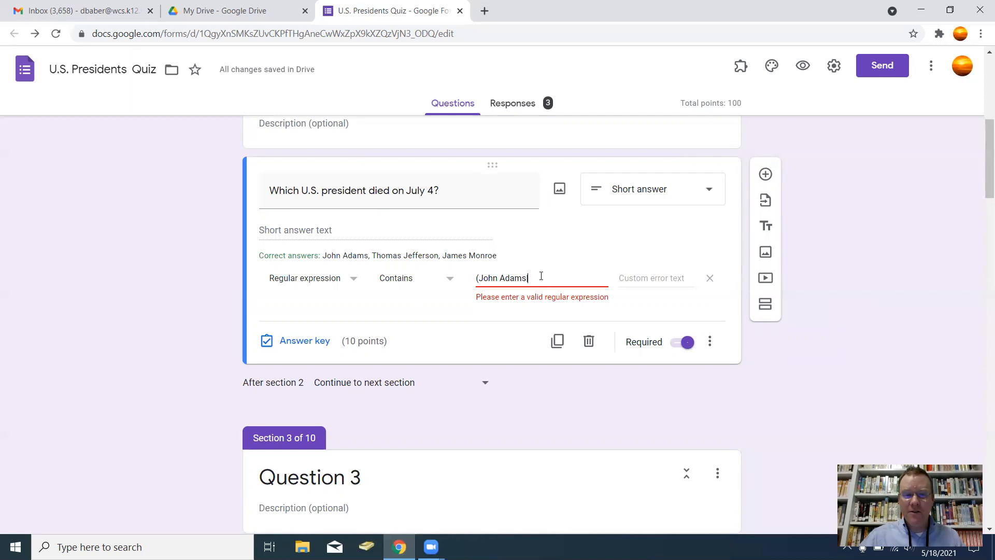
{"action": "mouse_move", "coordinate": [637, 264]}
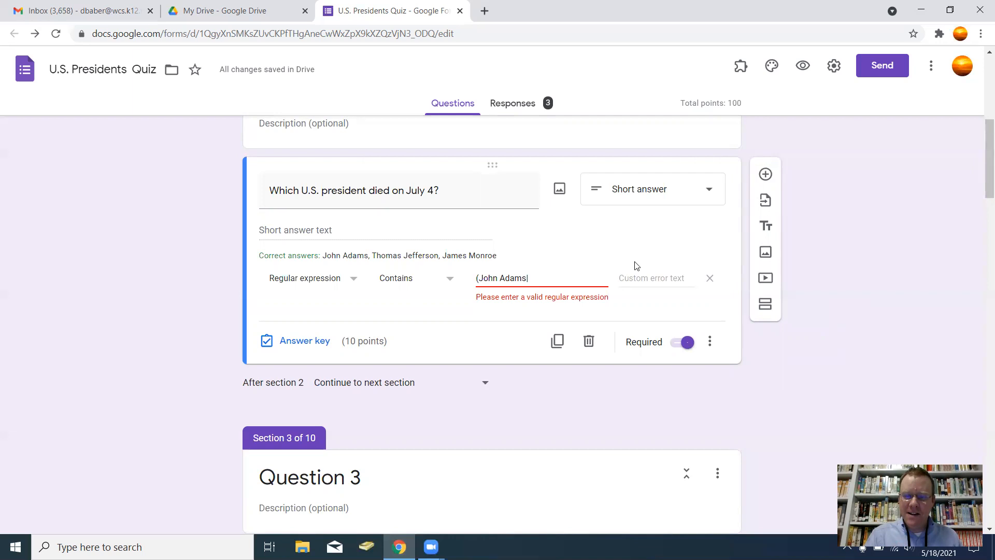
{"action": "type", "text": "|Thomas Jefferson|Jame"}
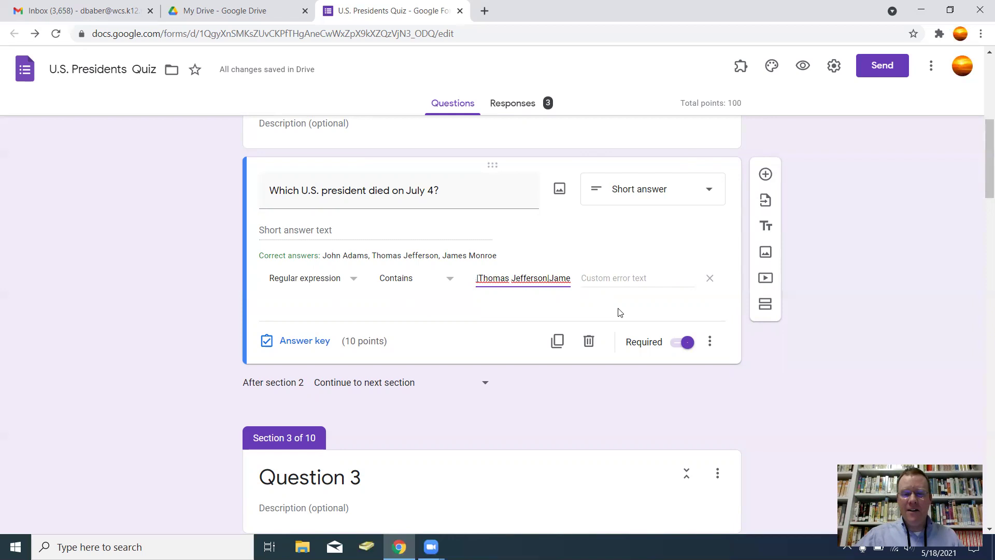
{"action": "mouse_move", "coordinate": [826, 255]}
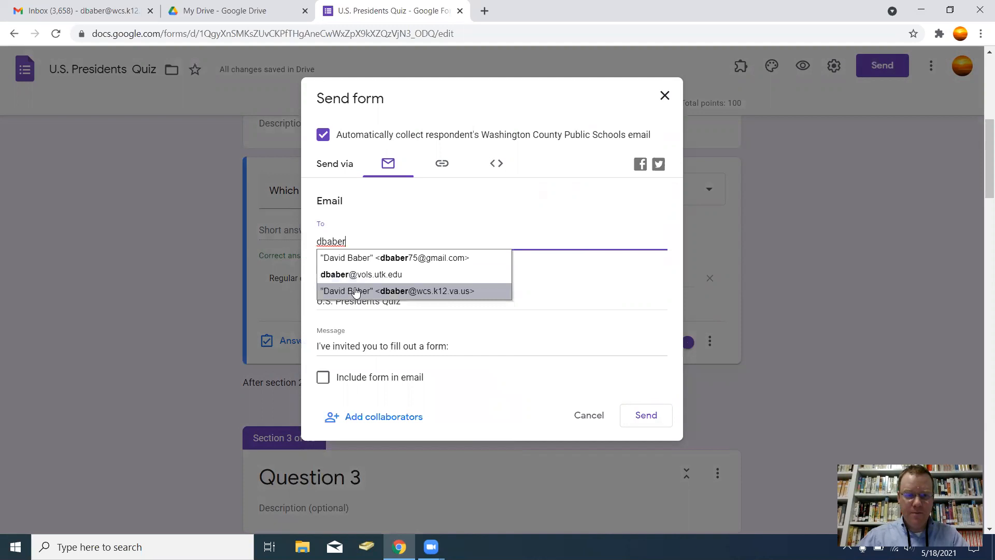
- Pick the school address as recipient and email the quiz
{"action": "left_click", "coordinate": [78, 10]}
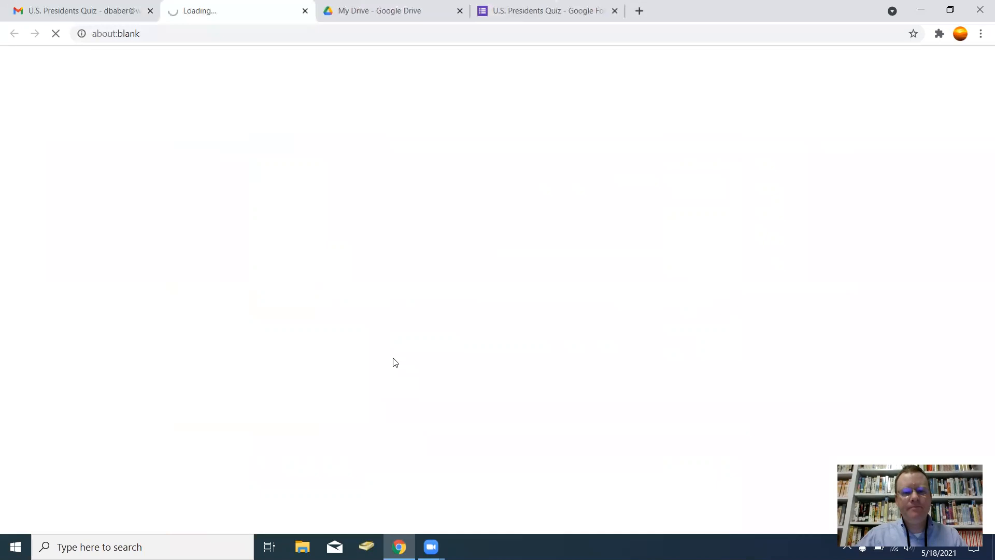
{"action": "mouse_move", "coordinate": [493, 325]}
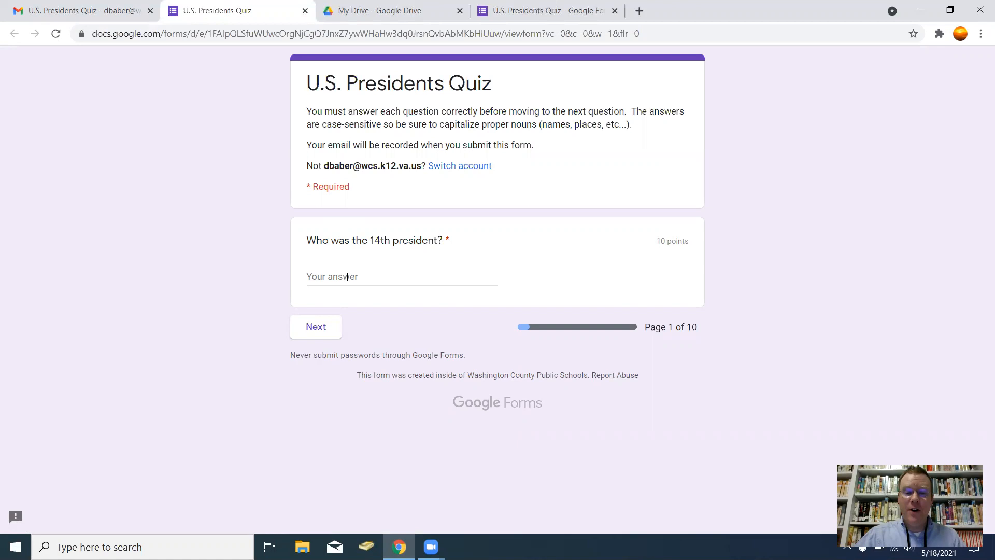
{"action": "type", "text": "Franklin P"}
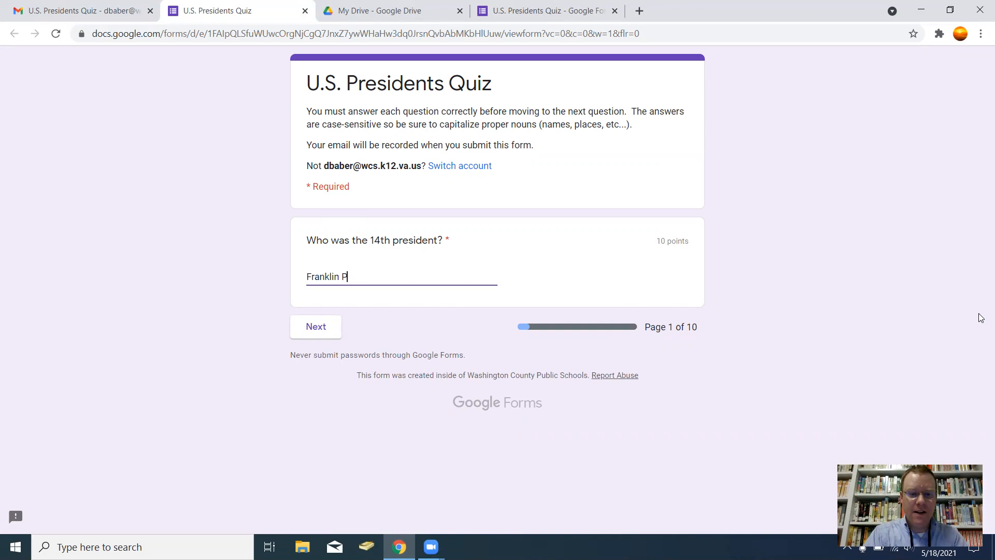
{"action": "left_click", "coordinate": [315, 327]}
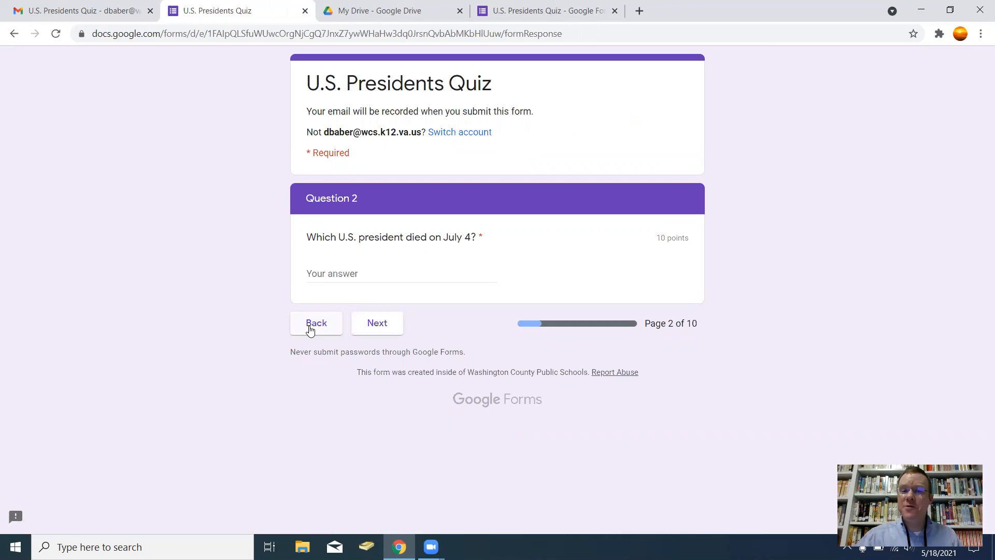
- Test Question 2 with John Adams, Thomas Jefferson and James Madison, then return to page one
{"action": "type", "text": "John Adam"}
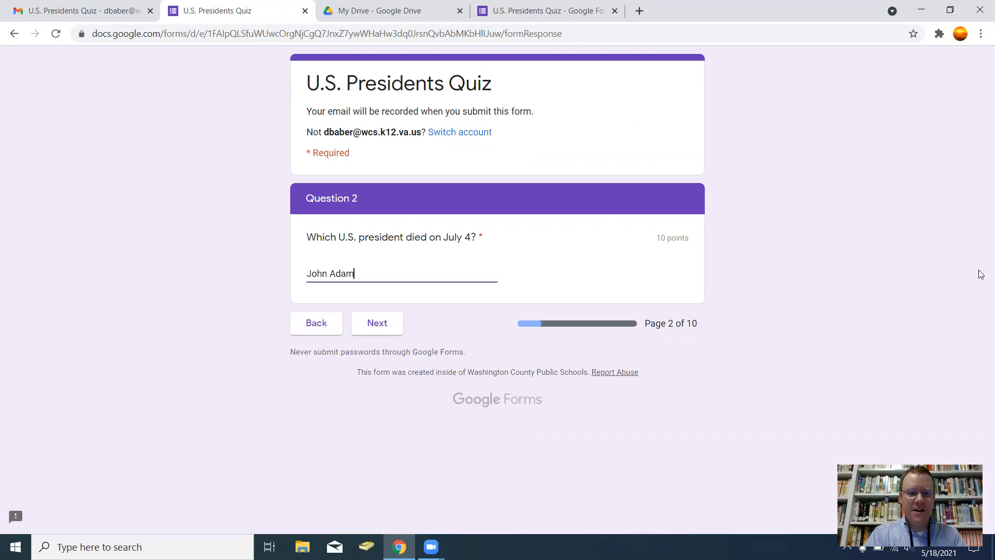
{"action": "left_click", "coordinate": [376, 323]}
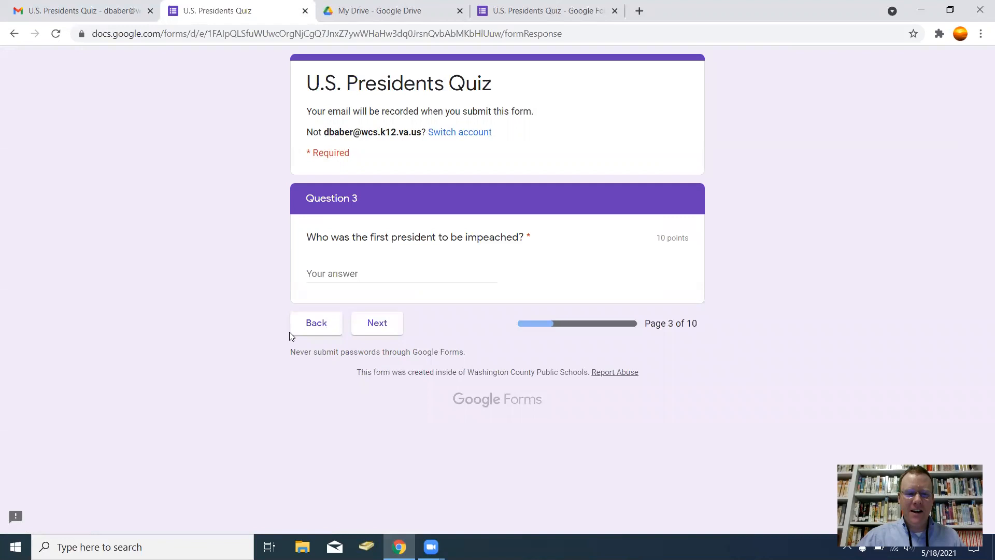
{"action": "left_click", "coordinate": [316, 323]}
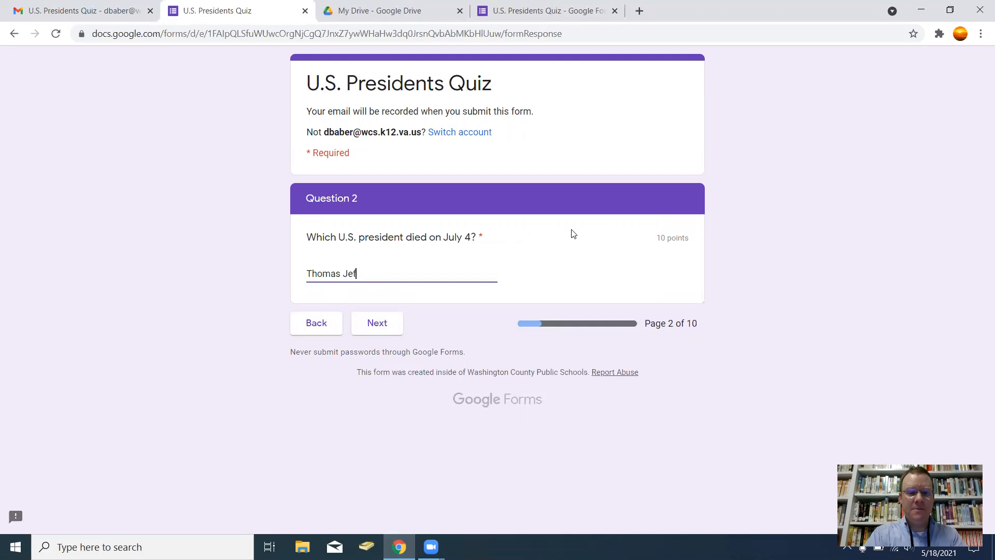
{"action": "left_click", "coordinate": [377, 323]}
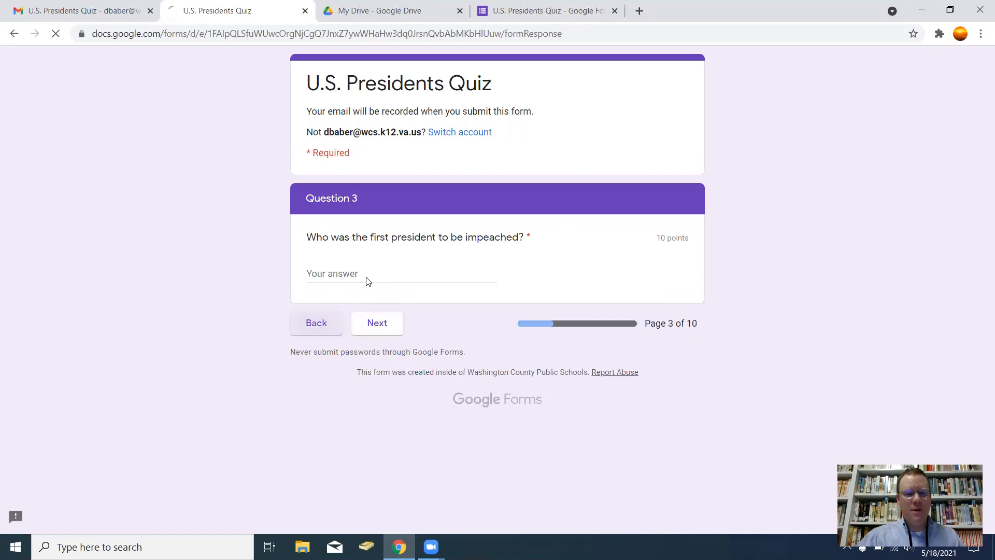
{"action": "left_click", "coordinate": [316, 323]}
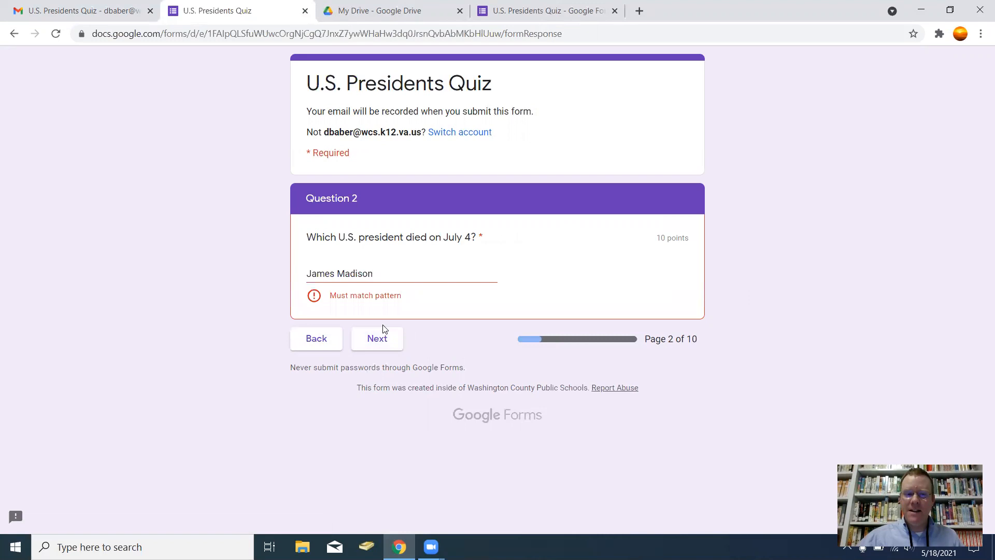
{"action": "left_click", "coordinate": [316, 338]}
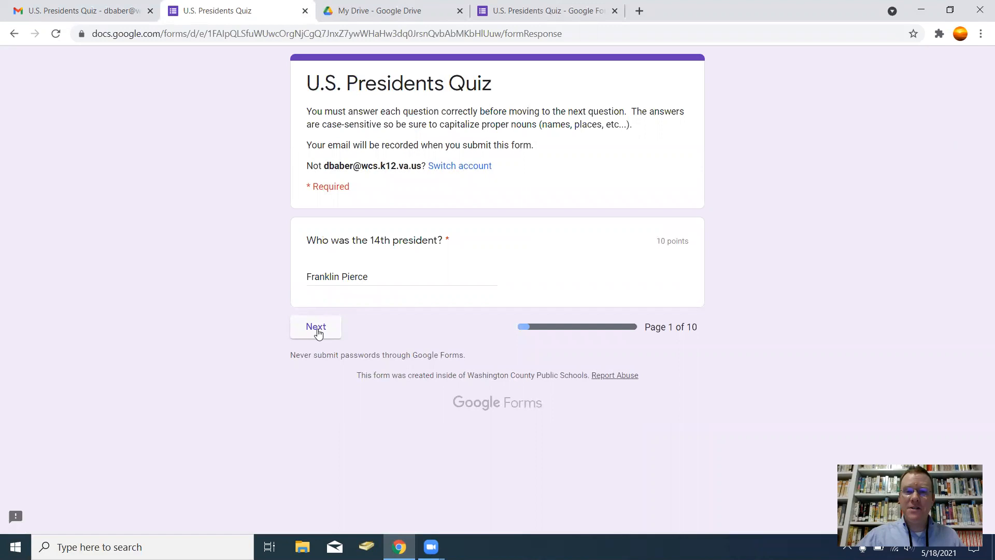